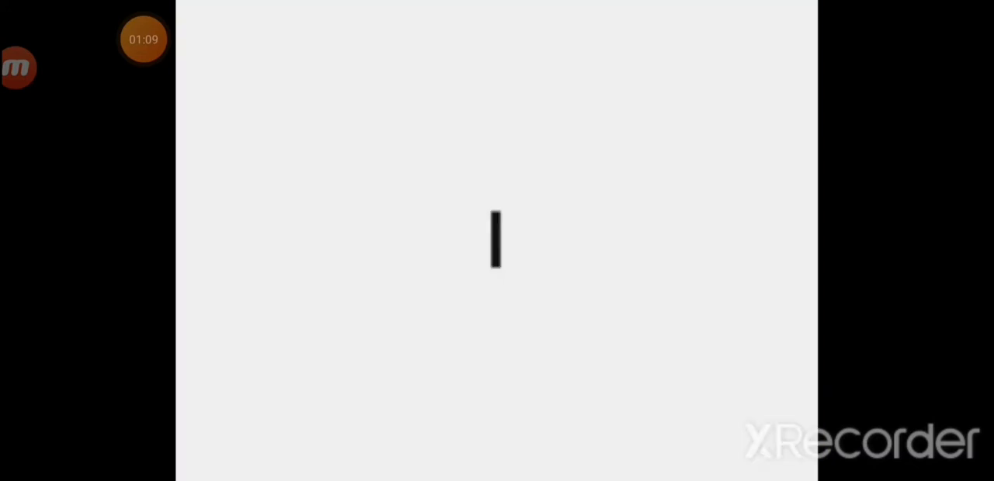
pyautogui.write('RUNNING')
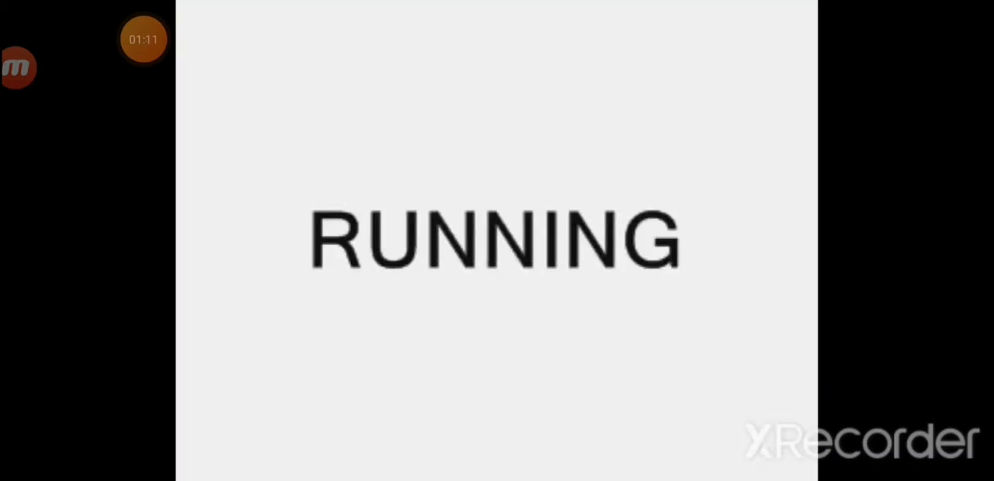